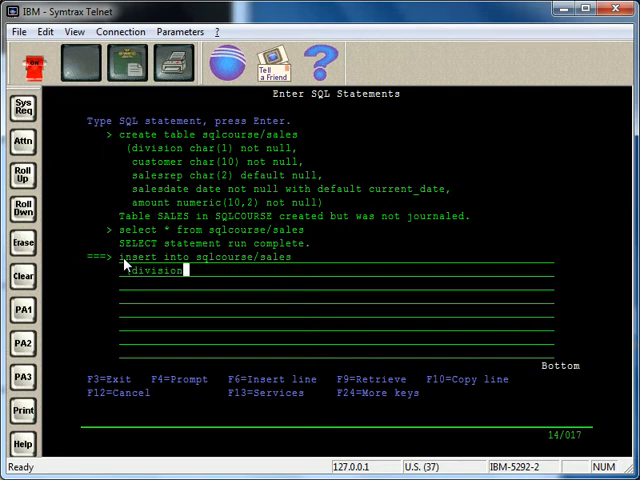
Type the SALES insert with values '1', 'PAPER', '10' and 365 for division, customer, salesrep, amount
text(, customer, salesrep, amount)
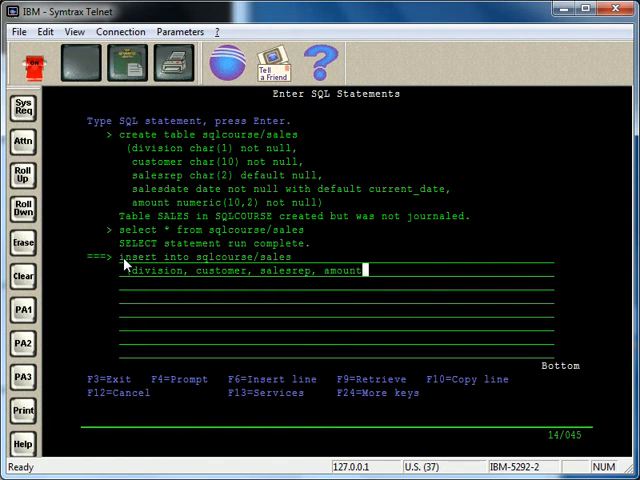
text(,)
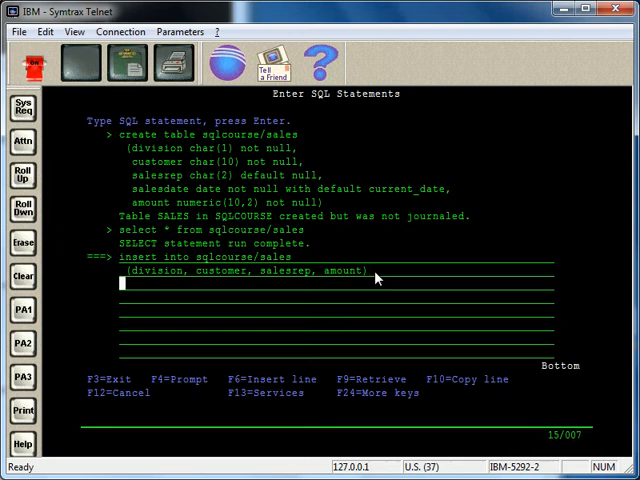
text(valu)
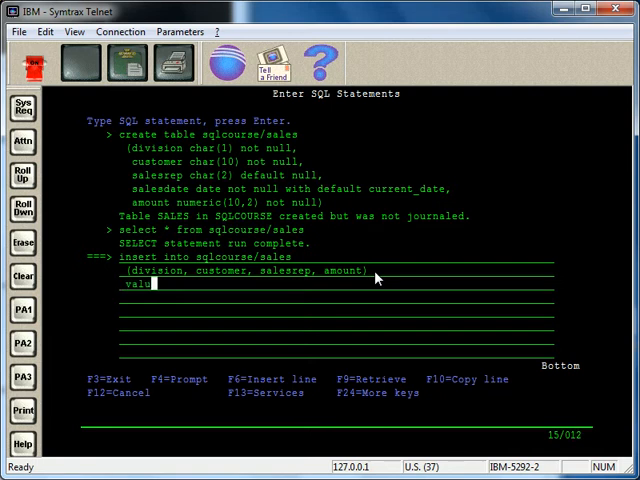
text(es()
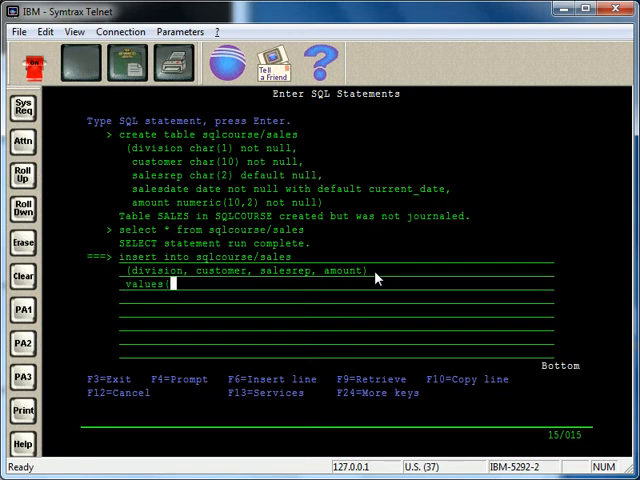
text('1',)
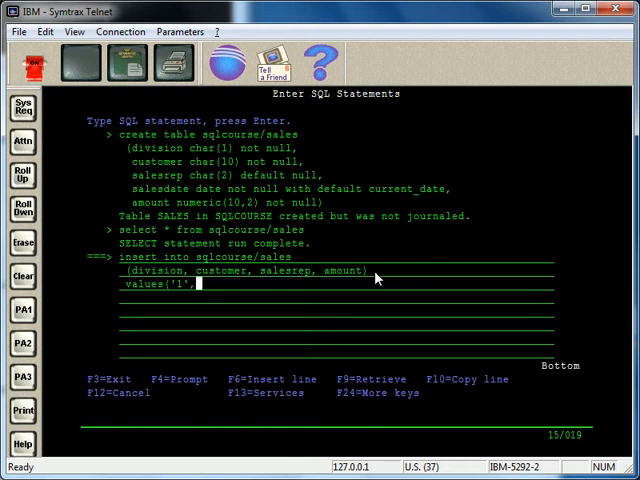
text('PAPER',')
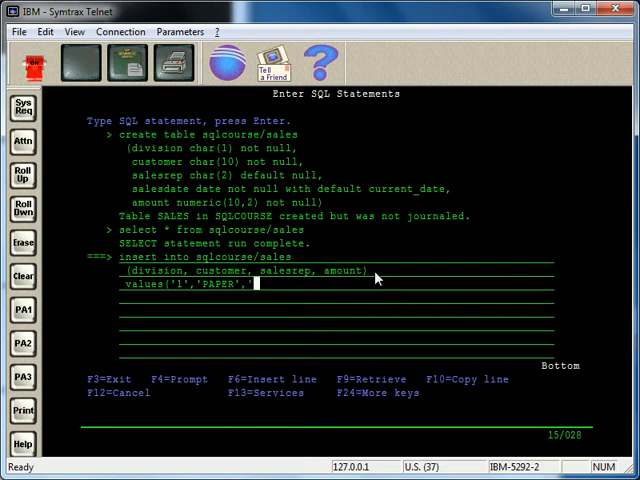
text(10',)
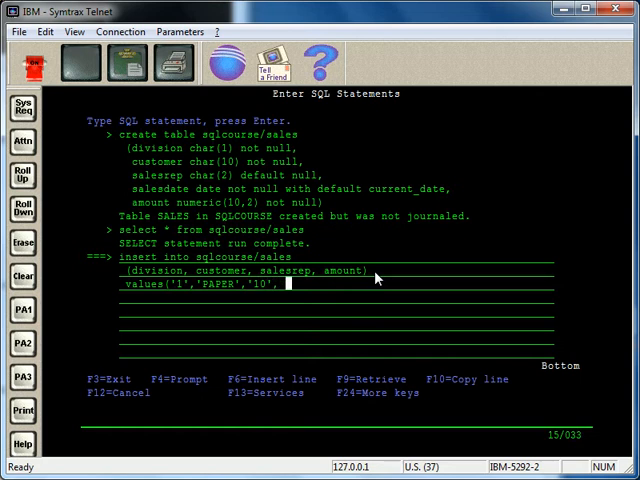
text(365)
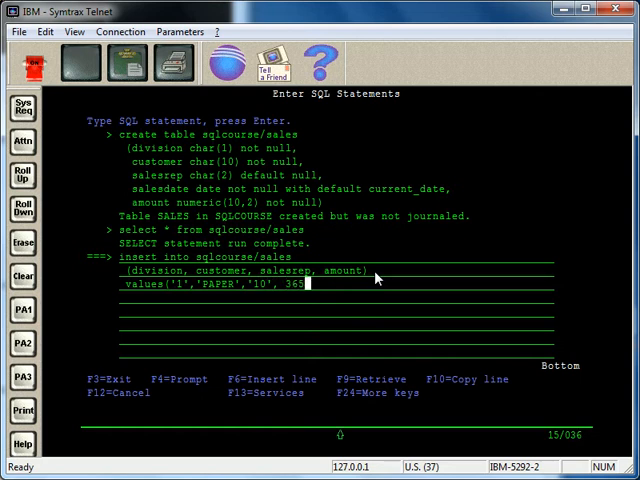
text())
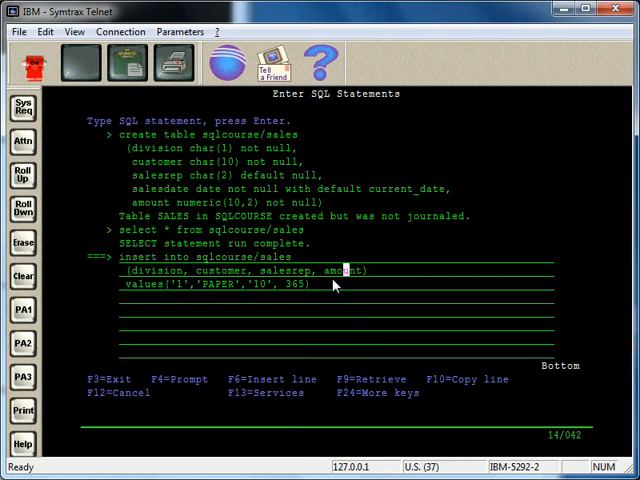
Run the PAPER insert, then run select * from sqlcourse/sales to list its rows
key(enter)
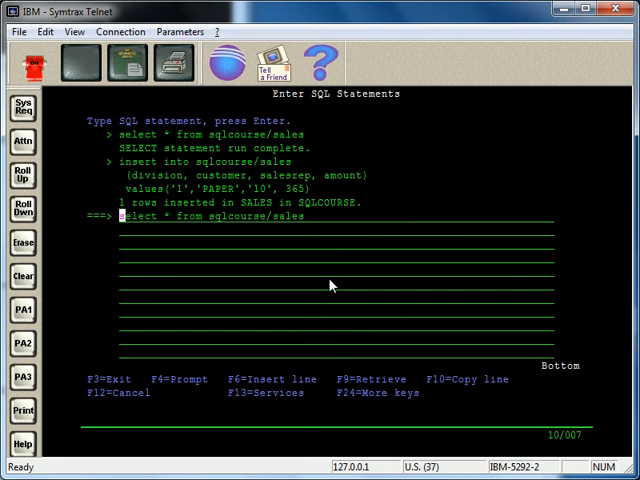
key(Enter)
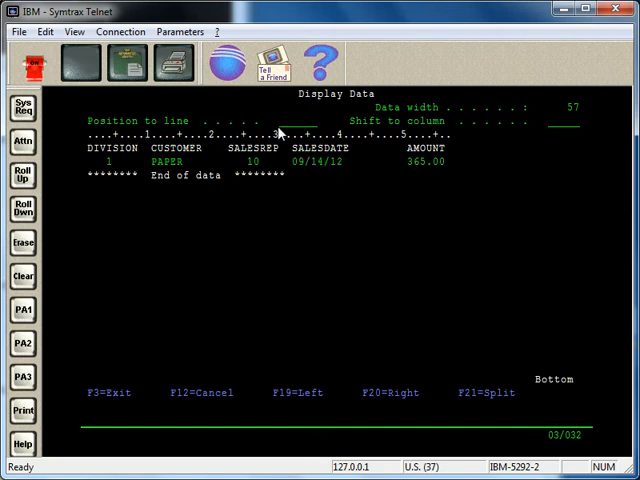
mouse_move(283, 128)
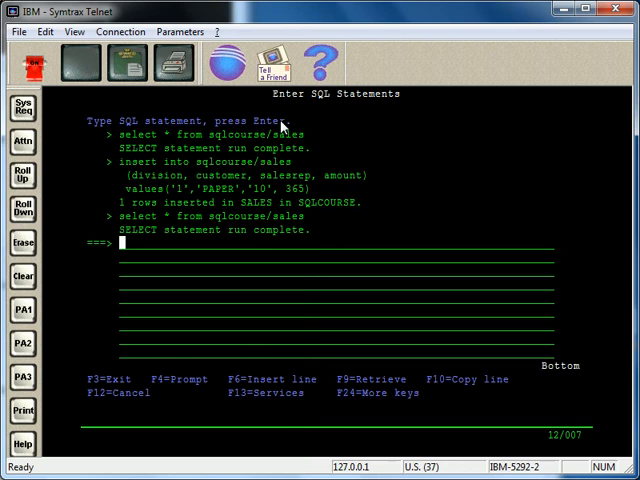
Type 'insert into sqlcourse/sales (customer, salesrep, amount)' at the prompt
text(insert)
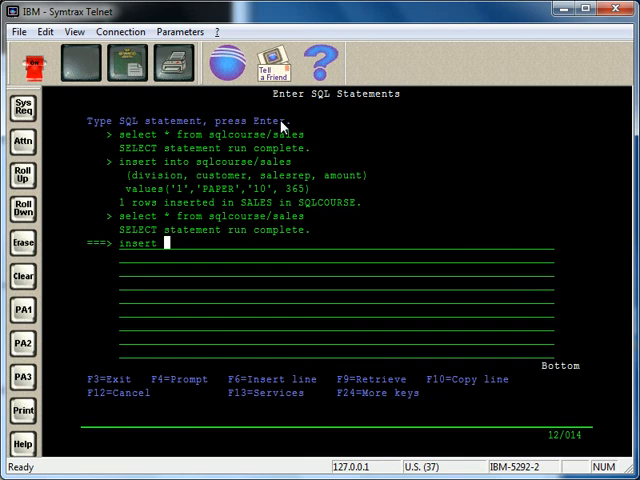
text(into sqlcourse)
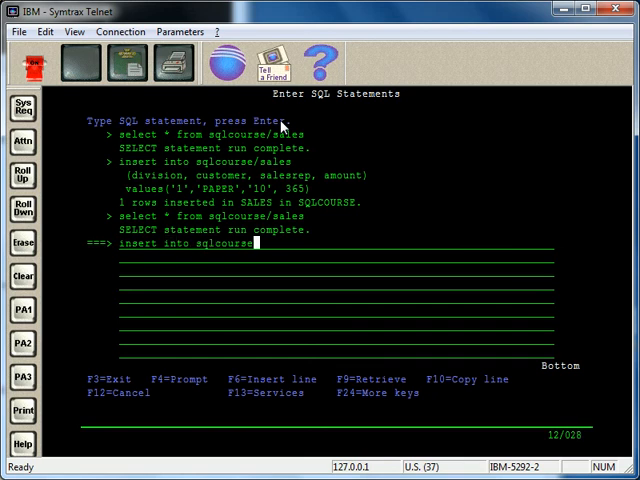
text(sales)
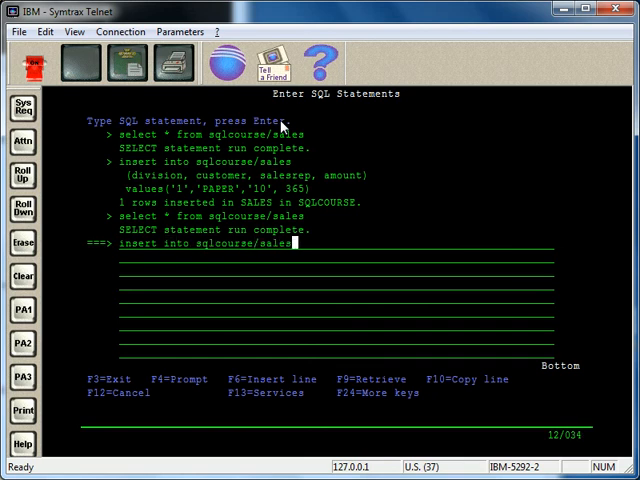
text((customer)
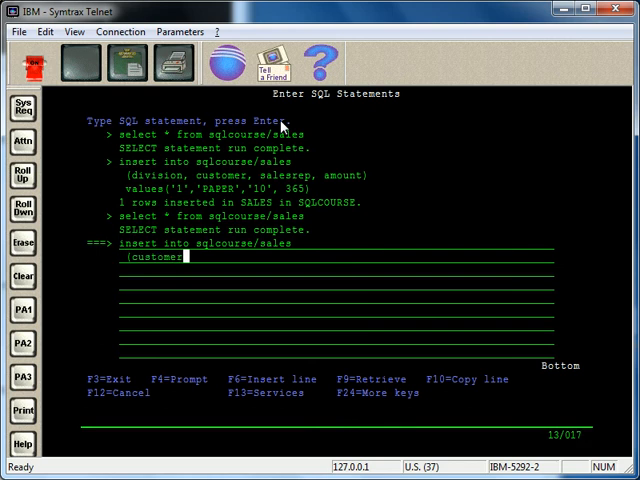
text(, salesrep, amou)
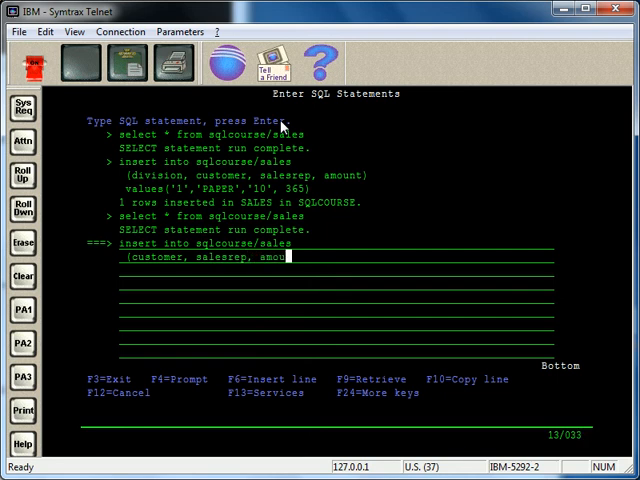
text(nt)
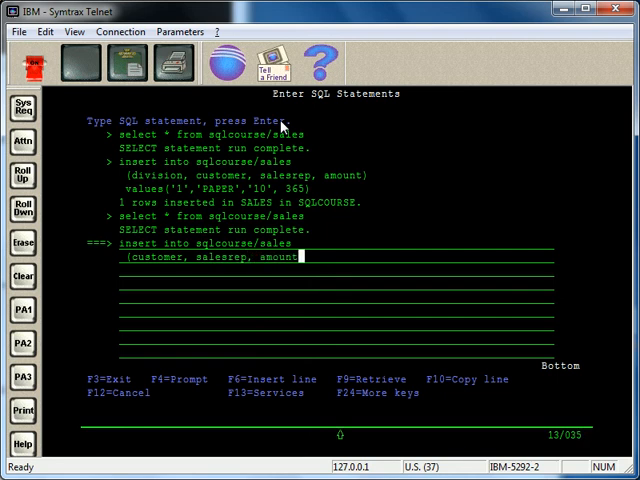
text())
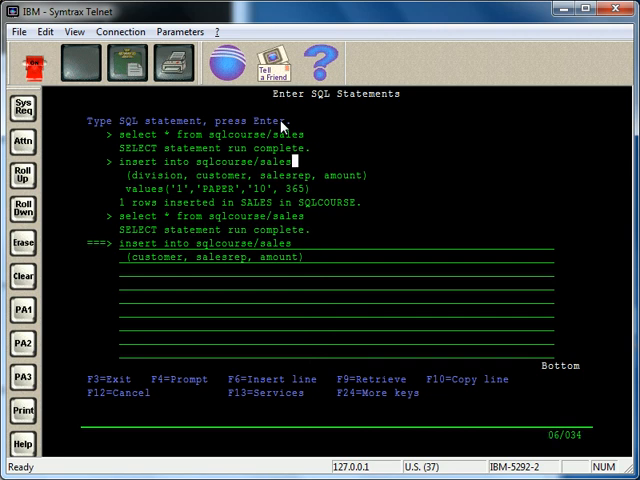
key(Enter)
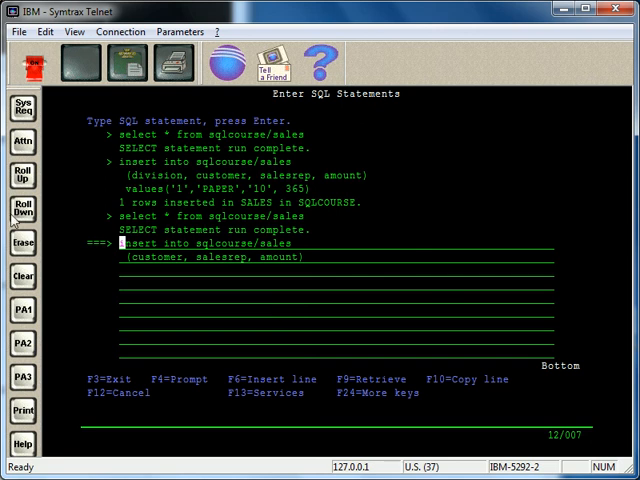
mouse_move(135, 277)
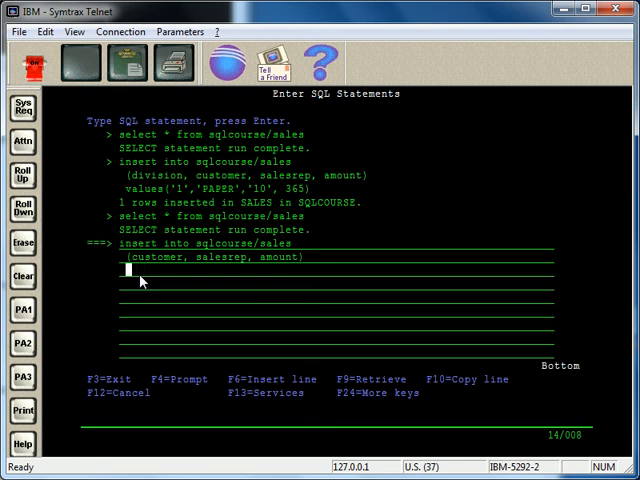
Type values('PAPER','10', on the next line, leaving the amount still to enter
text(values()
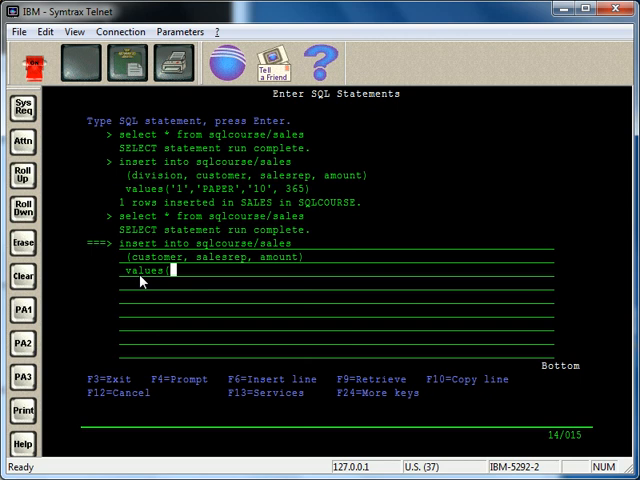
text(PAPER')
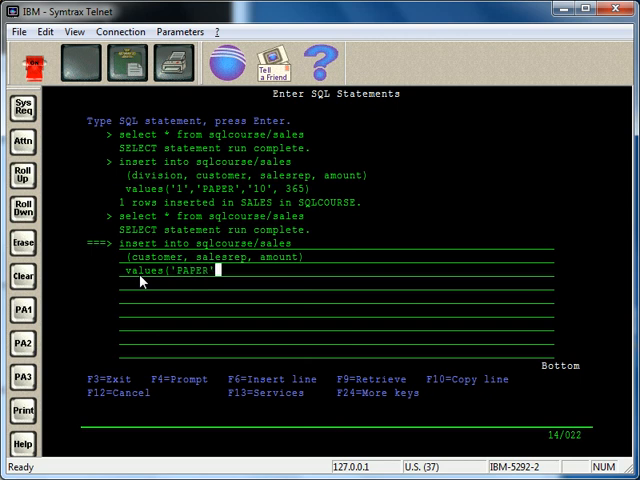
text(,)
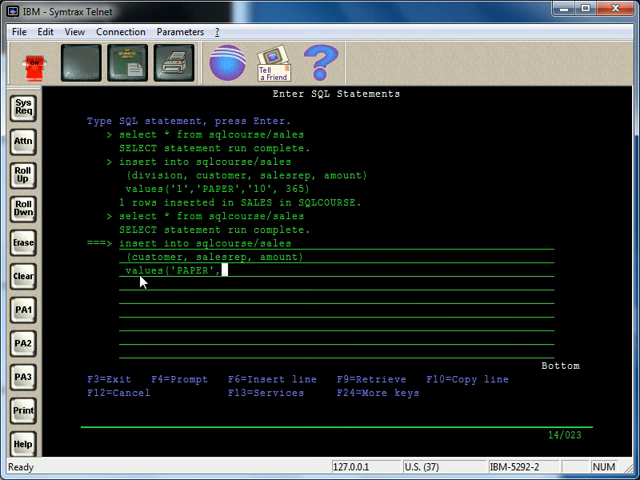
text(10)
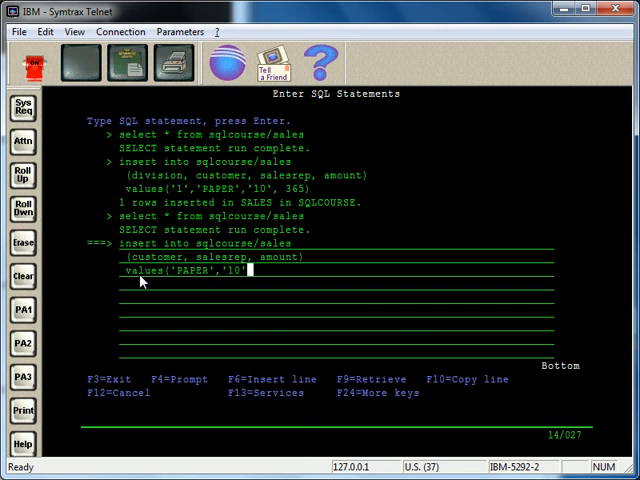
text(,)
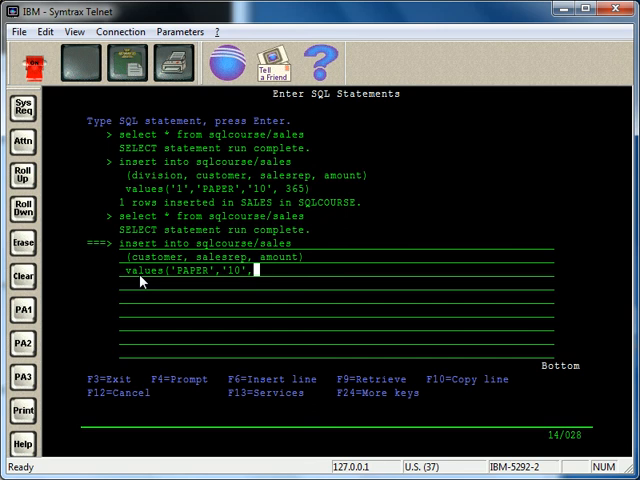